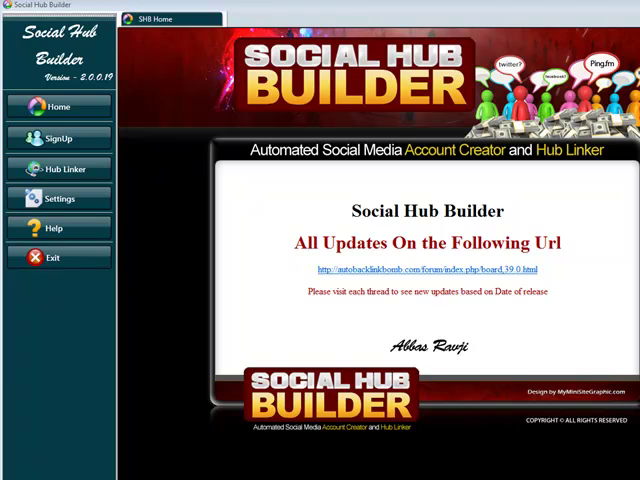
{"action": "mouse_move", "coordinate": [452, 410]}
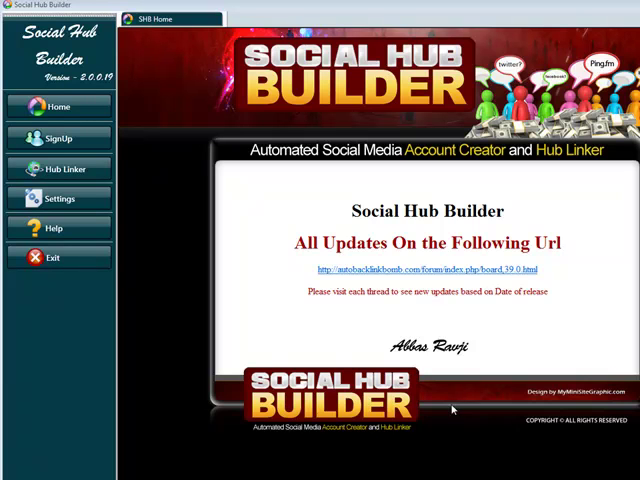
{"action": "mouse_move", "coordinate": [60, 138]}
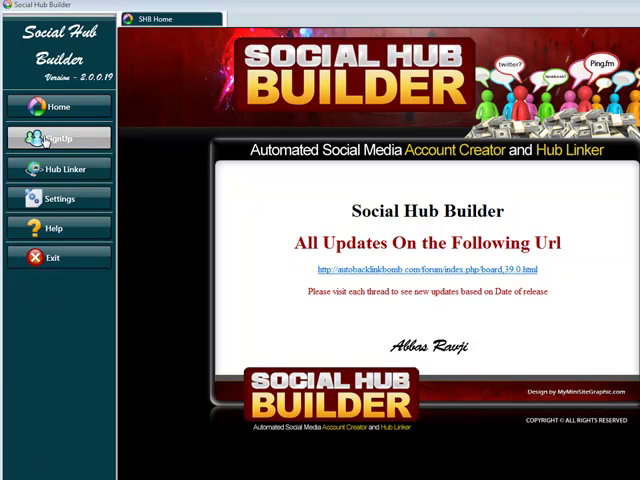
{"action": "mouse_move", "coordinate": [58, 138]}
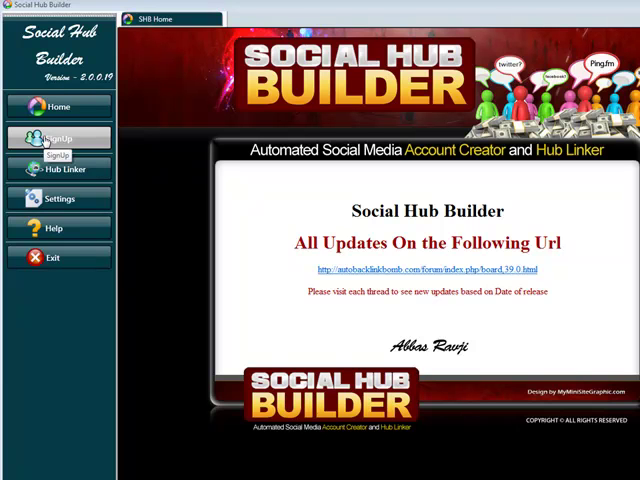
On the sign-up page, browse user profiles and set website response timeout to 28 seconds.
{"action": "left_click", "coordinate": [58, 138]}
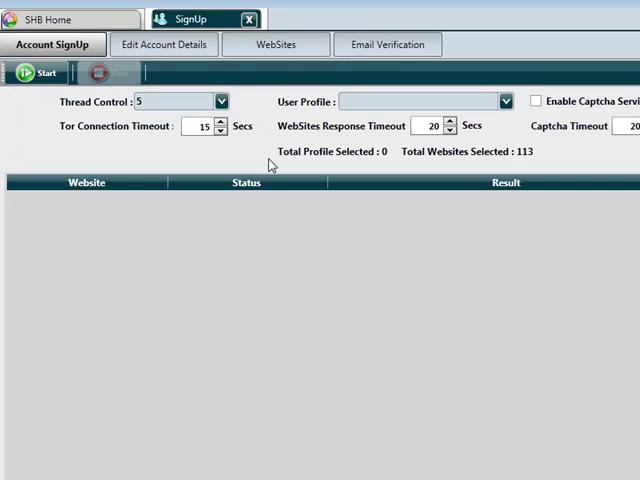
{"action": "mouse_move", "coordinate": [426, 105]}
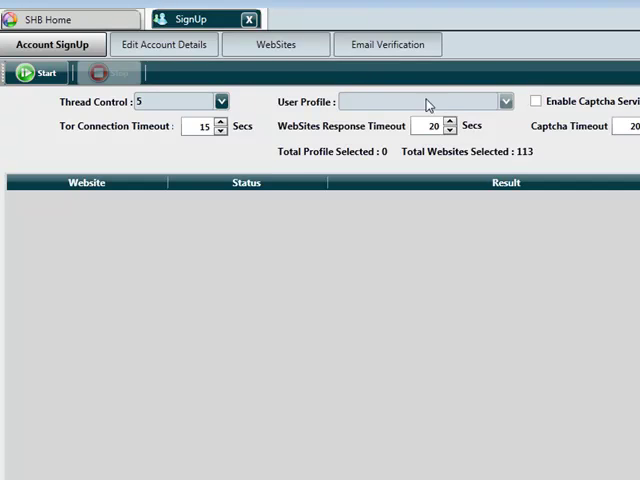
{"action": "left_click", "coordinate": [450, 121]}
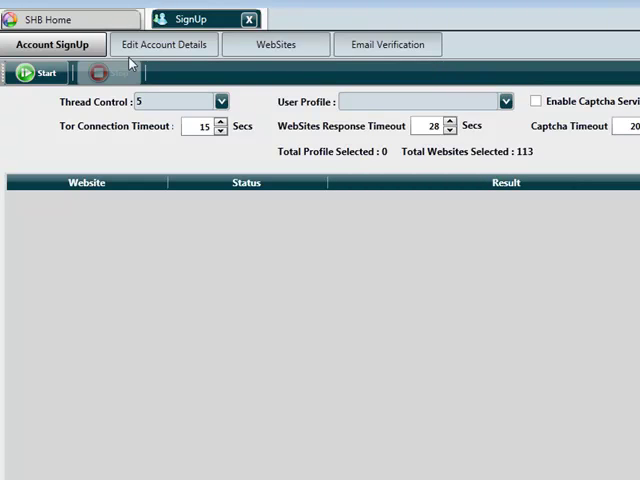
Show the Edit Account Details editor with empty sign-up and personal fields.
{"action": "left_click", "coordinate": [163, 43]}
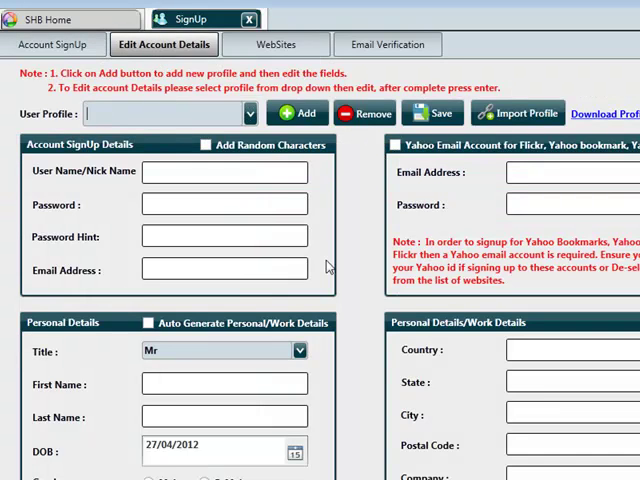
{"action": "mouse_move", "coordinate": [416, 172]}
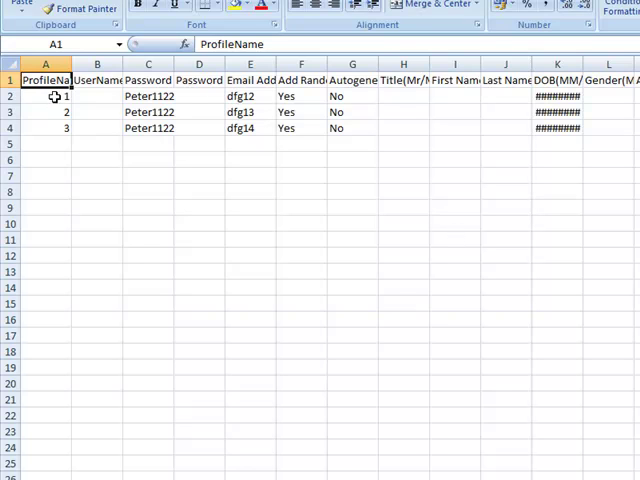
{"action": "left_click", "coordinate": [97, 95]}
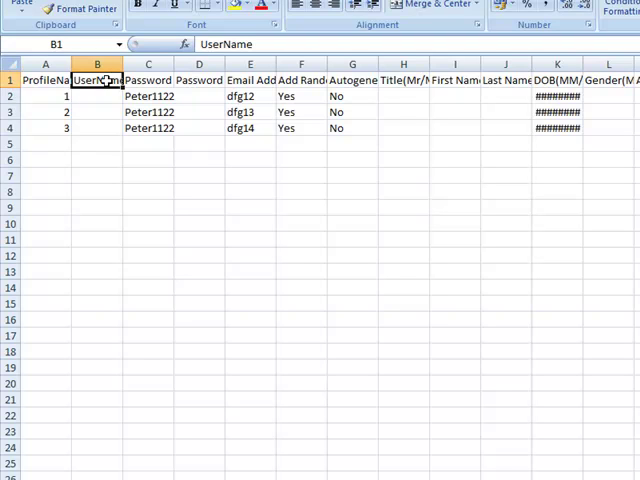
{"action": "left_click_drag", "start_coordinate": [148, 96], "coordinate": [148, 128]}
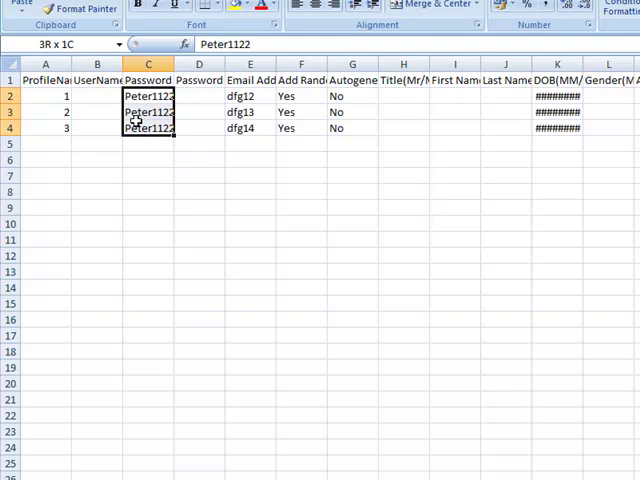
{"action": "left_click", "coordinate": [148, 96]}
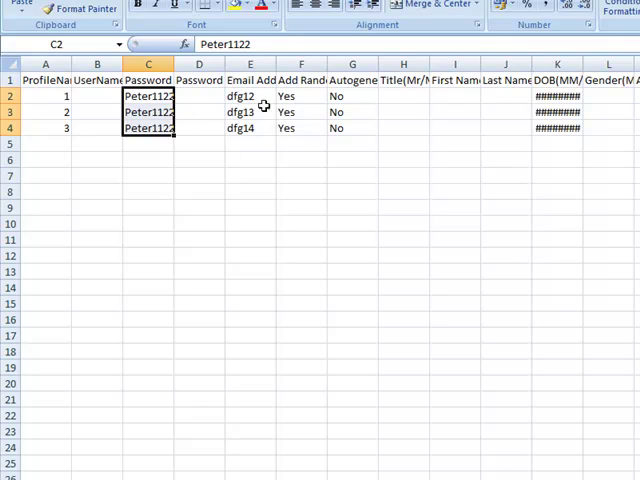
{"action": "left_click", "coordinate": [300, 80]}
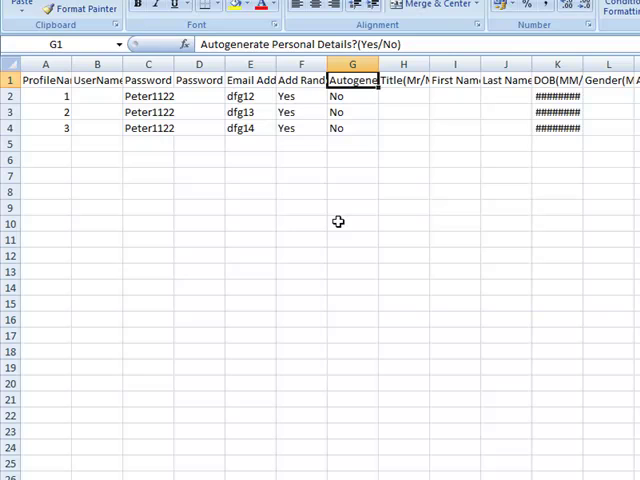
{"action": "scroll", "scroll_direction": "right", "scroll_amount": 3}
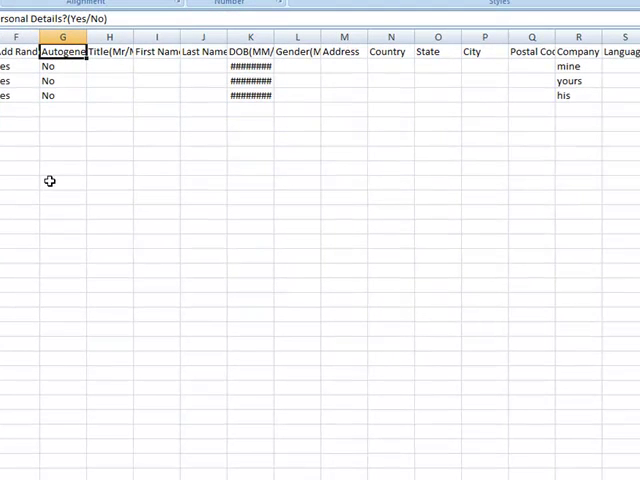
{"action": "mouse_move", "coordinate": [54, 133]}
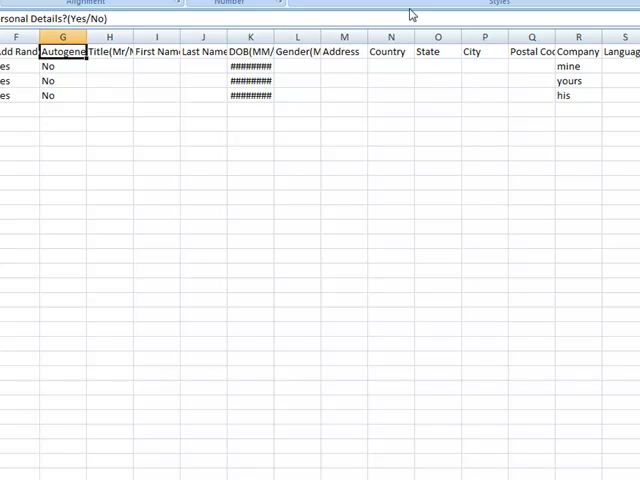
{"action": "mouse_move", "coordinate": [145, 72]}
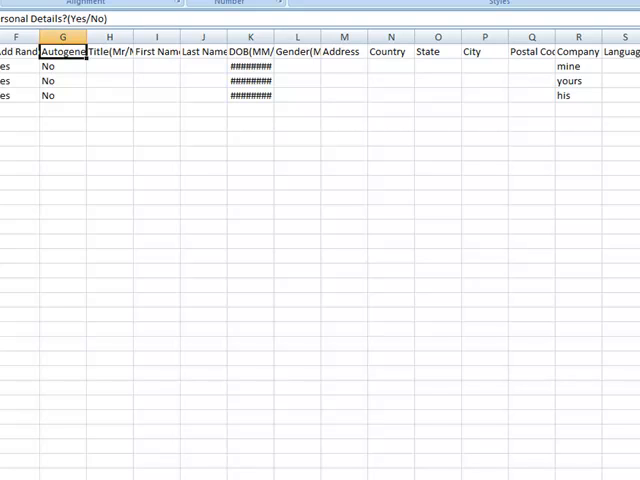
{"action": "mouse_move", "coordinate": [224, 88]}
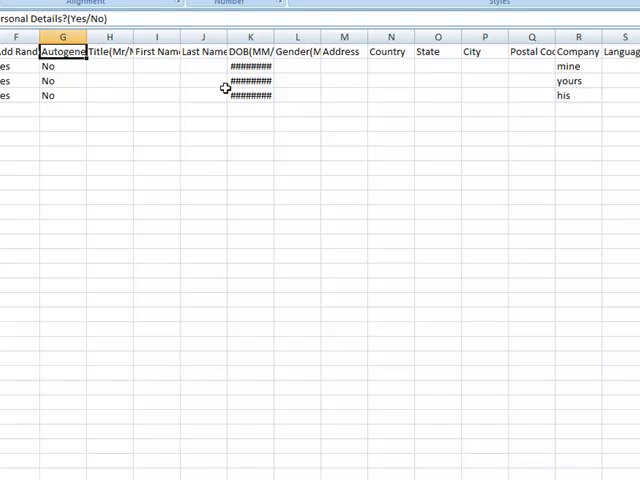
{"action": "mouse_move", "coordinate": [378, 106]}
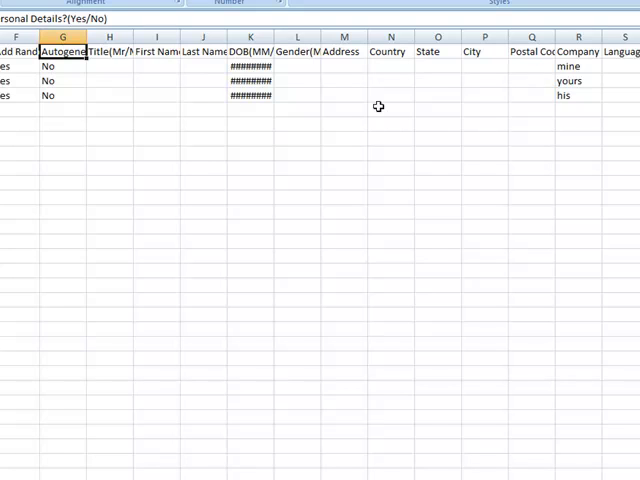
{"action": "mouse_move", "coordinate": [65, 72]}
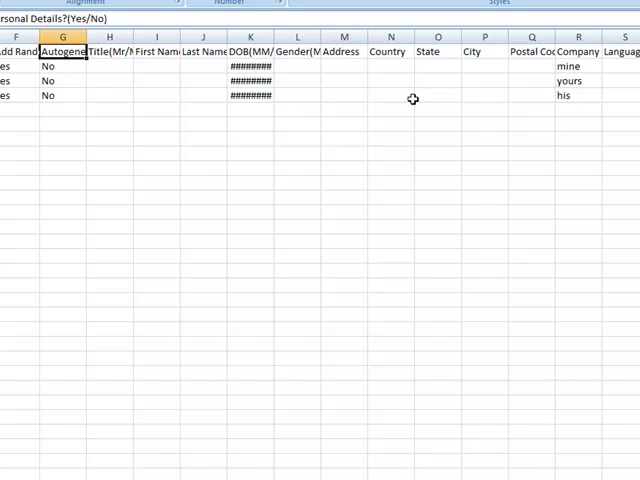
{"action": "left_click", "coordinate": [250, 66]}
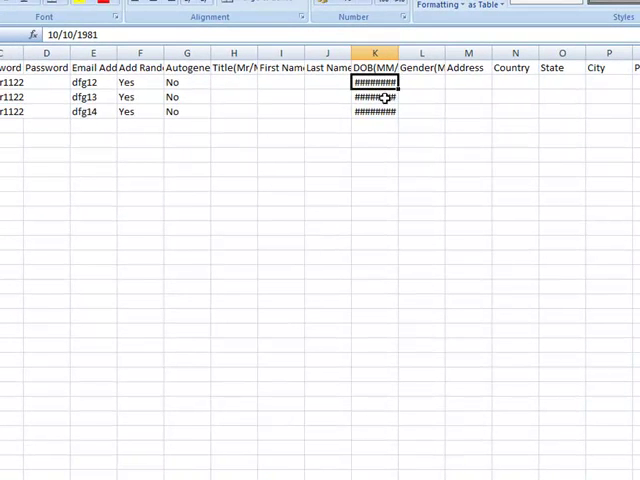
{"action": "left_click", "coordinate": [375, 96]}
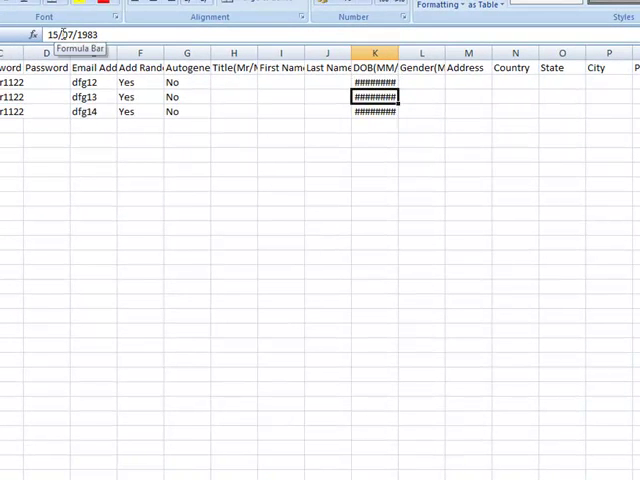
{"action": "left_click", "coordinate": [375, 125]}
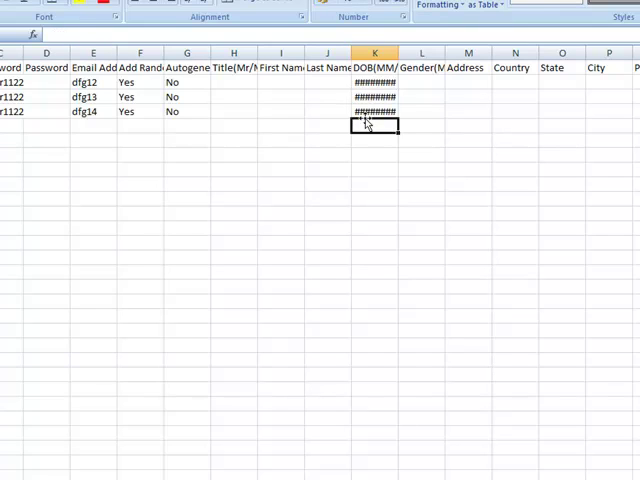
{"action": "left_click", "coordinate": [374, 110]}
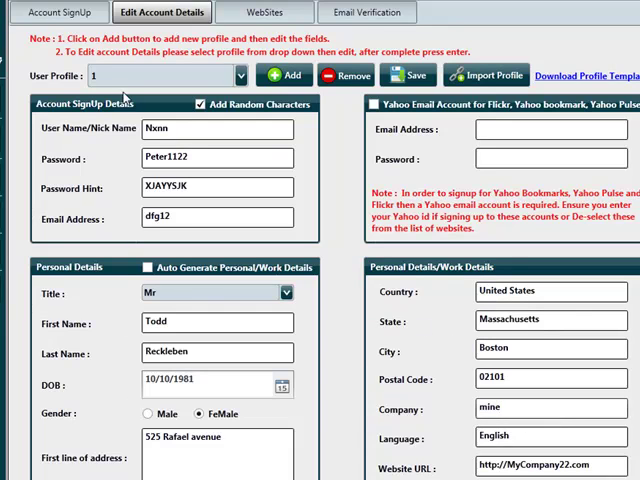
Load profiles 2 and 3 from the User Profile dropdown to view their details.
{"action": "left_click", "coordinate": [238, 75]}
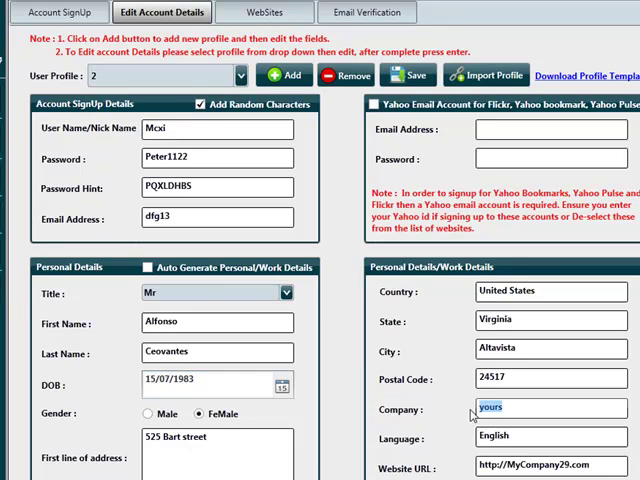
{"action": "left_click", "coordinate": [239, 75]}
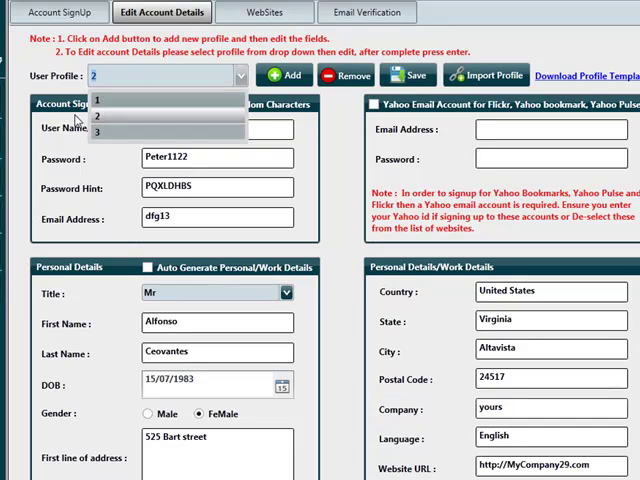
{"action": "left_click", "coordinate": [98, 132]}
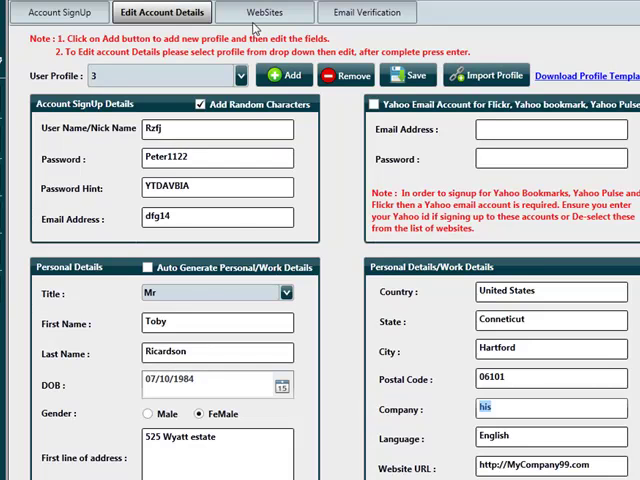
Check the WebSites tab, then view totals: 3 profiles, 113 websites, 28-second timeout.
{"action": "left_click", "coordinate": [263, 12]}
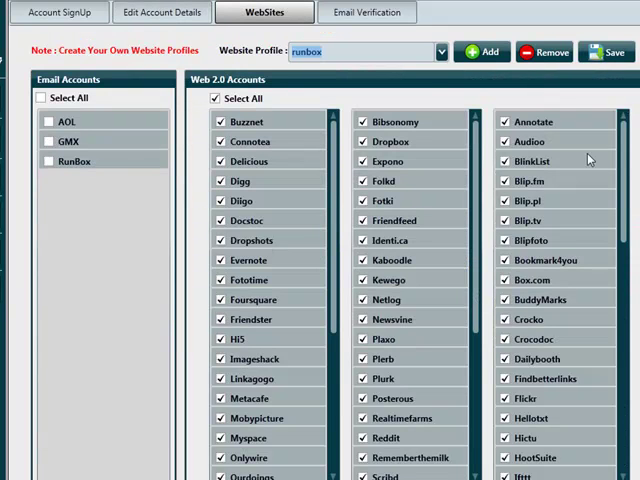
{"action": "left_click", "coordinate": [58, 12]}
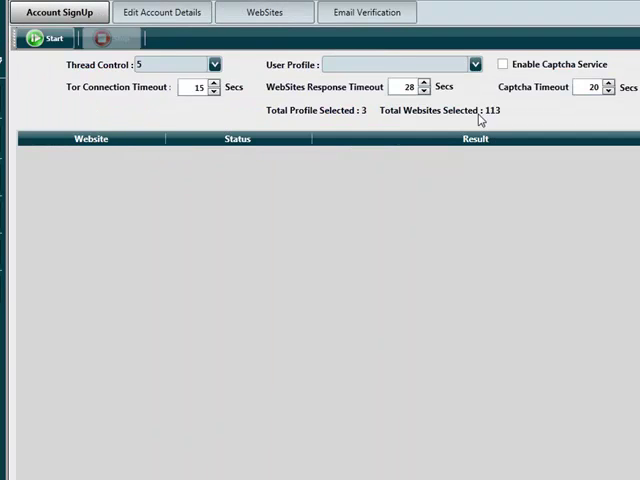
{"action": "mouse_move", "coordinate": [515, 113]}
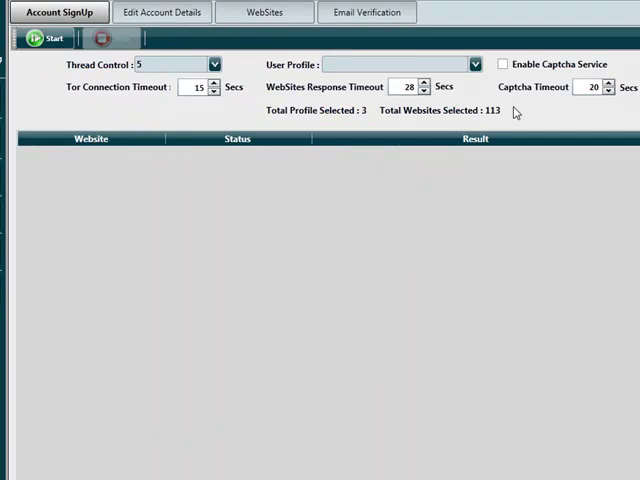
{"action": "mouse_move", "coordinate": [237, 31]}
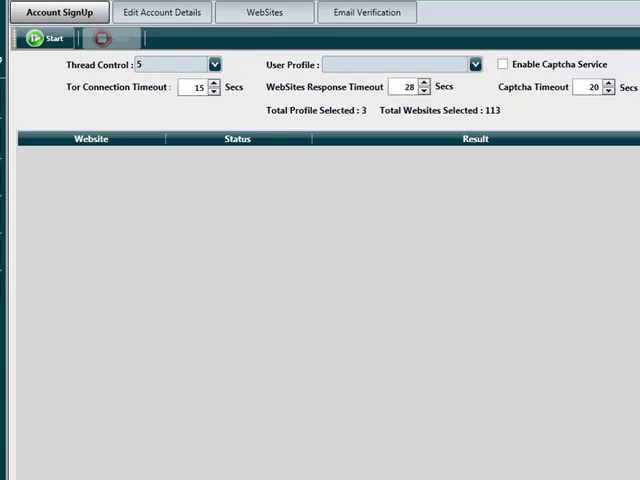
Show Web 2.0 linker profile 0, mapping each linker service to its websites.
{"action": "left_click", "coordinate": [263, 12]}
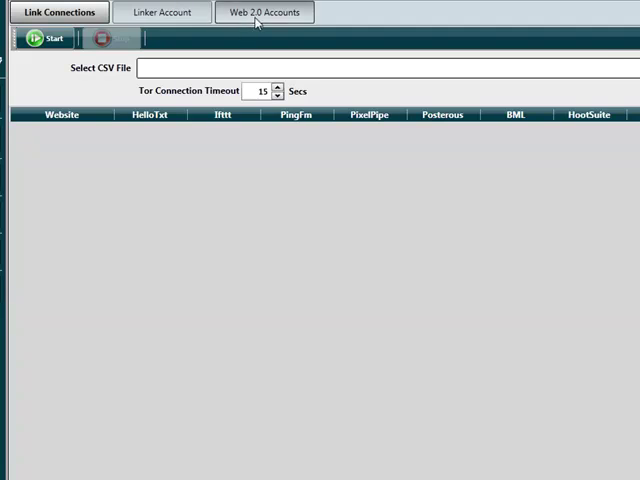
{"action": "left_click", "coordinate": [161, 11]}
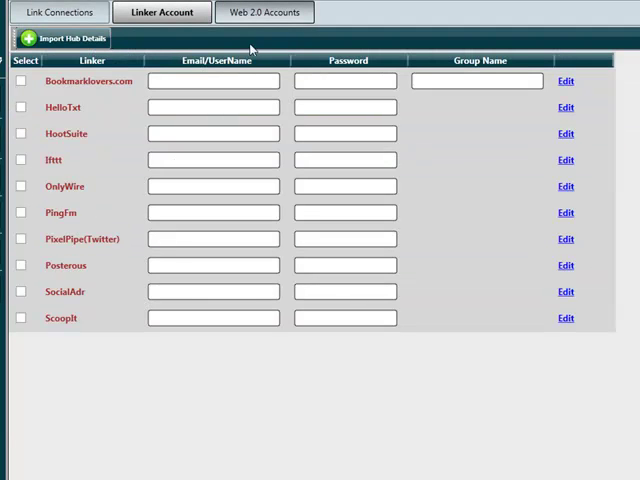
{"action": "left_click", "coordinate": [264, 12]}
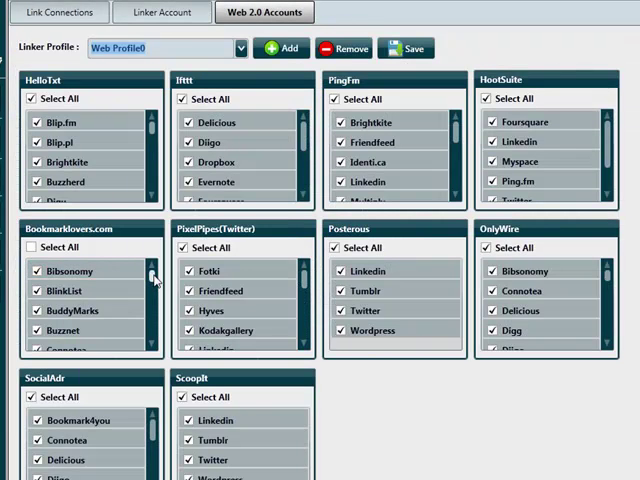
{"action": "scroll", "scroll_direction": "down", "scroll_amount": 3}
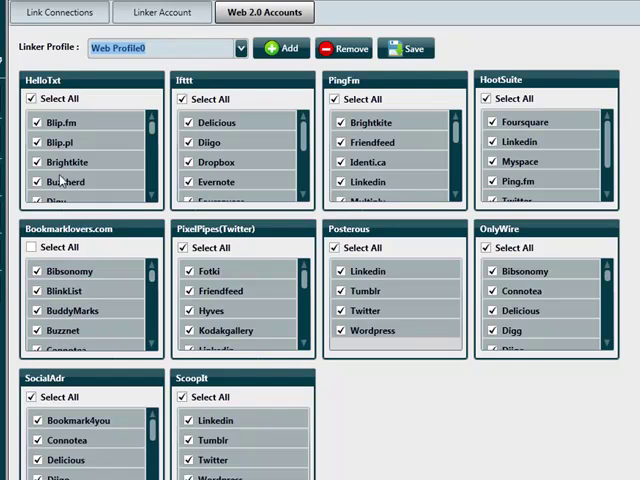
Go through Account SignUp to the WebSites page showing the 'runbox' profile.
{"action": "left_click", "coordinate": [57, 12]}
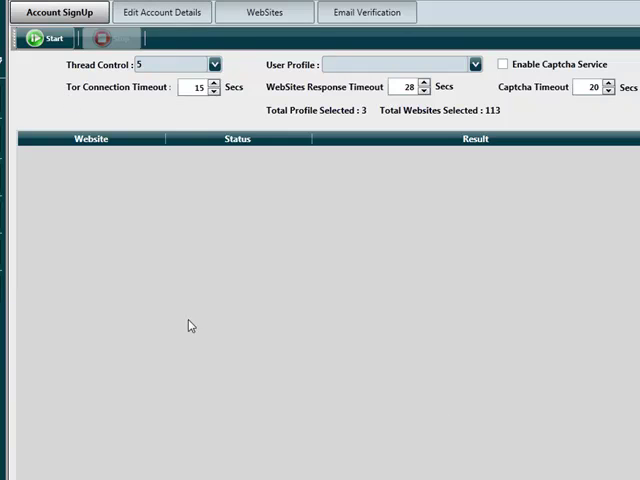
{"action": "left_click", "coordinate": [263, 12]}
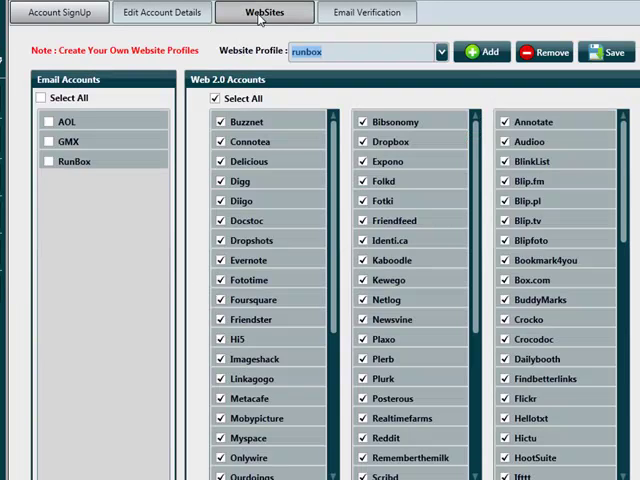
{"action": "mouse_move", "coordinate": [443, 378]}
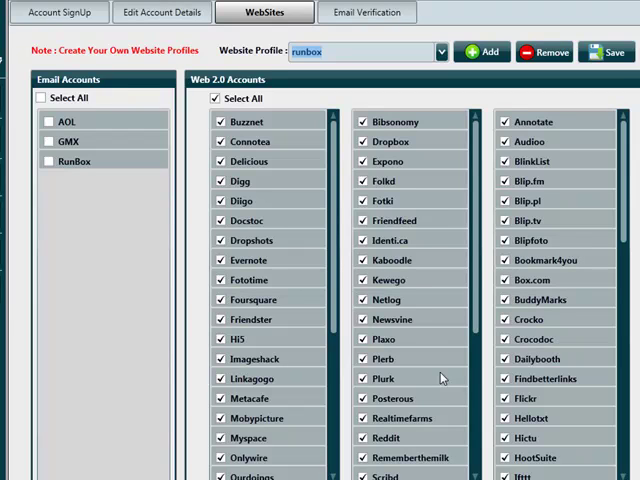
{"action": "mouse_move", "coordinate": [442, 378]}
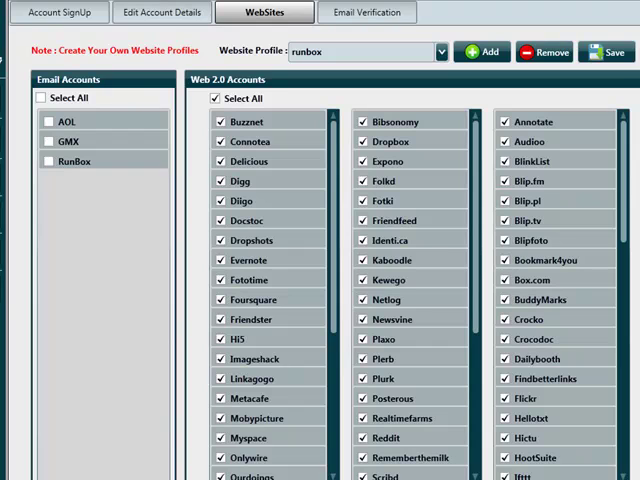
{"action": "mouse_move", "coordinate": [170, 38]}
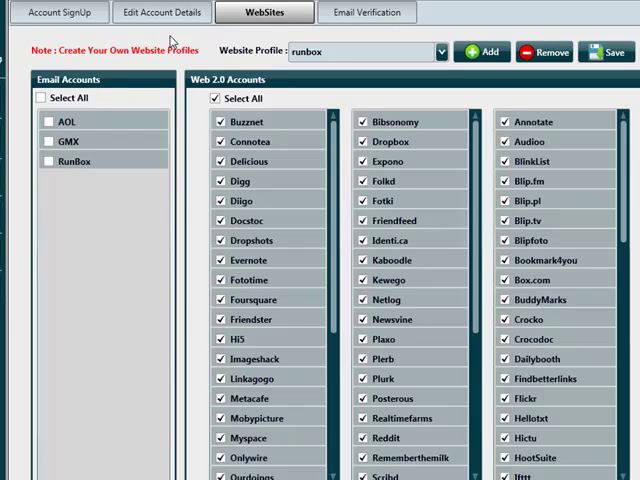
{"action": "mouse_move", "coordinate": [277, 262]}
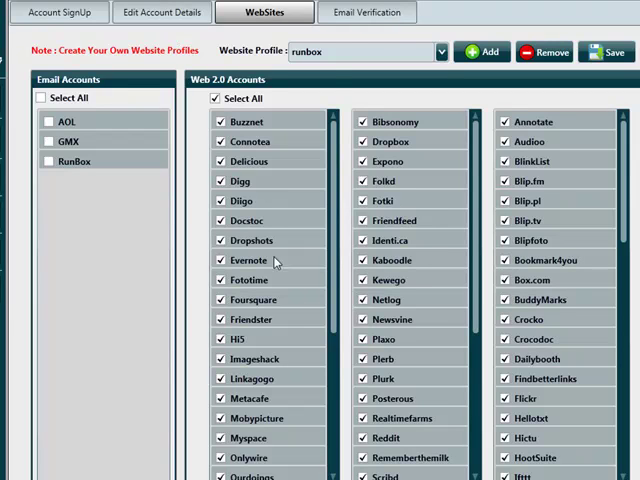
Choose AOL mail server settings with IMAP enabled for email verification.
{"action": "left_click", "coordinate": [366, 12]}
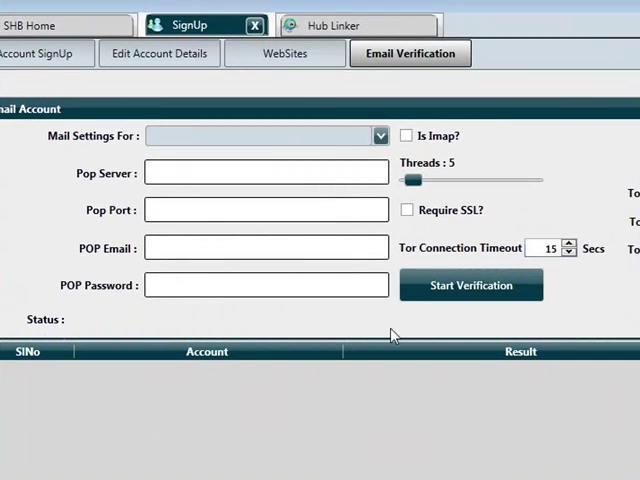
{"action": "left_click", "coordinate": [380, 135]}
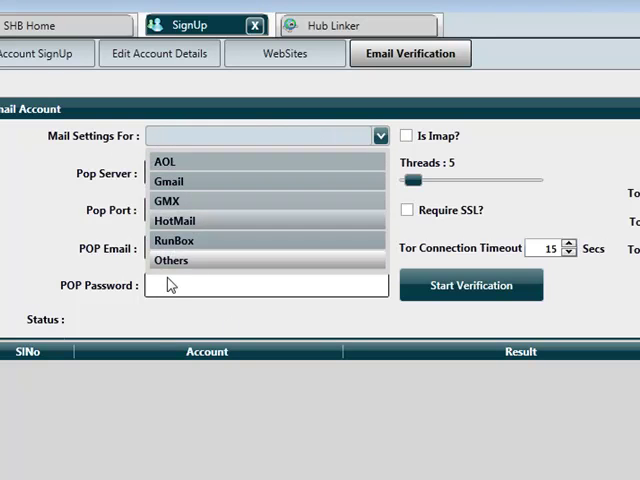
{"action": "left_click", "coordinate": [166, 161]}
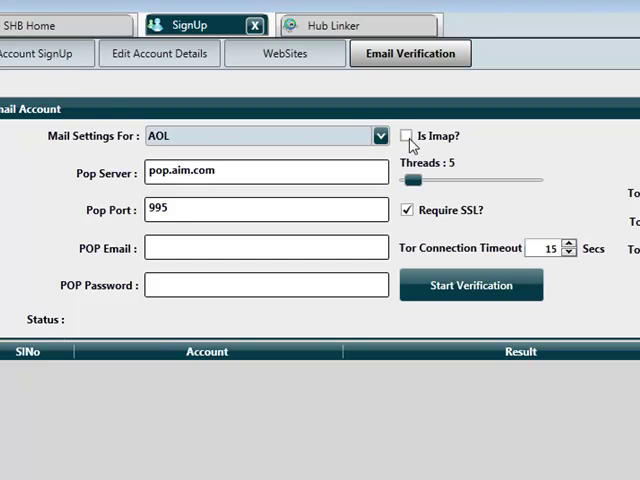
{"action": "left_click", "coordinate": [408, 135]}
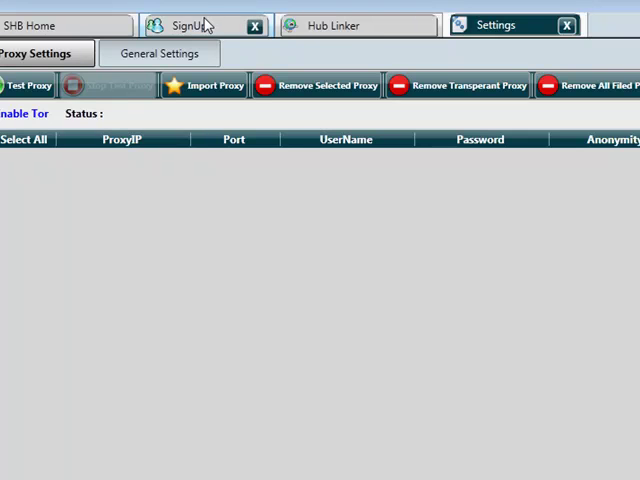
Raise the Tor connection timeout to 20 seconds and return to the Account SignUp page.
{"action": "left_click", "coordinate": [185, 25]}
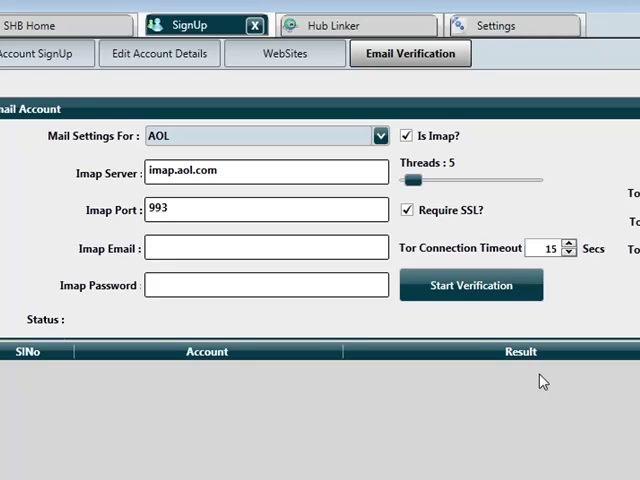
{"action": "left_click", "coordinate": [568, 243]}
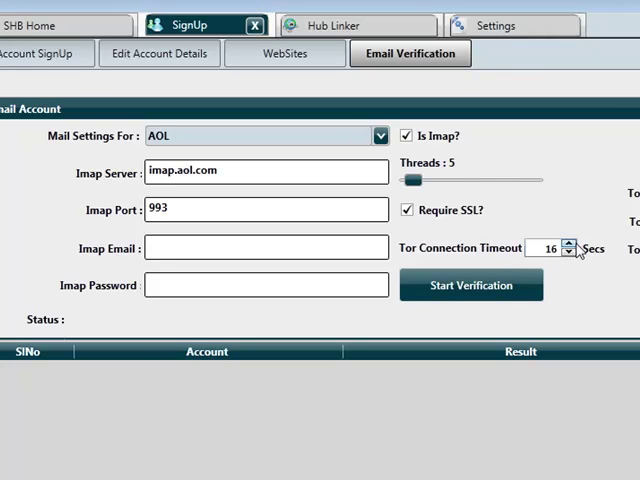
{"action": "left_click", "coordinate": [568, 244]}
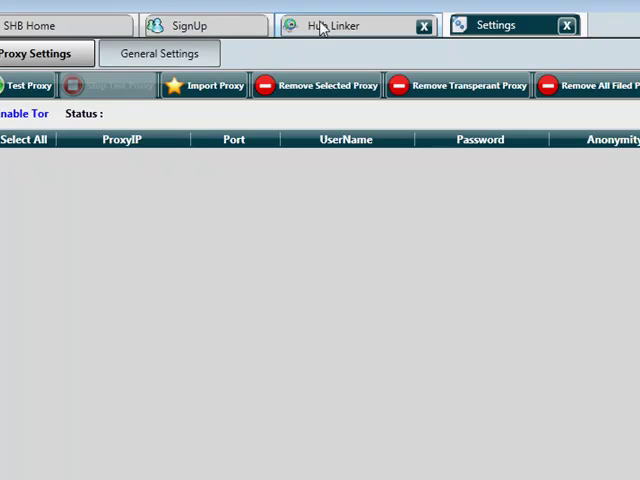
{"action": "left_click", "coordinate": [190, 24]}
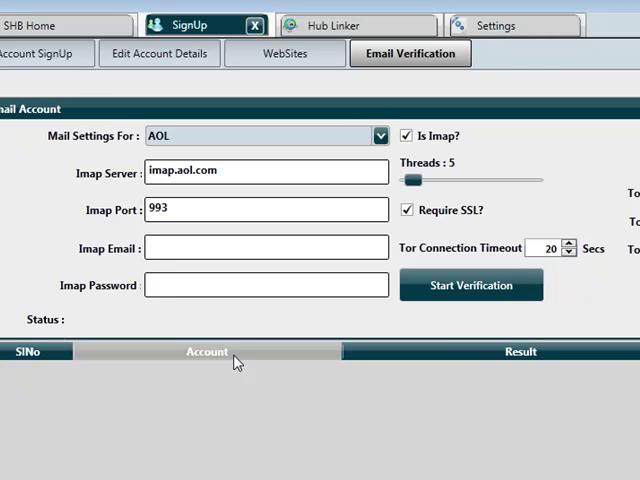
{"action": "left_click", "coordinate": [45, 53]}
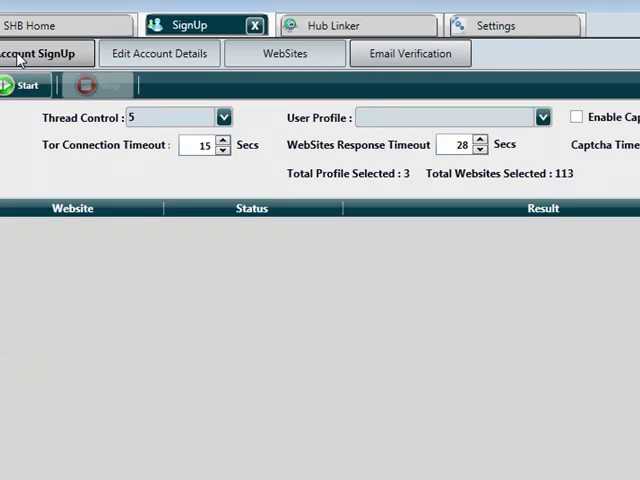
{"action": "mouse_move", "coordinate": [435, 444]}
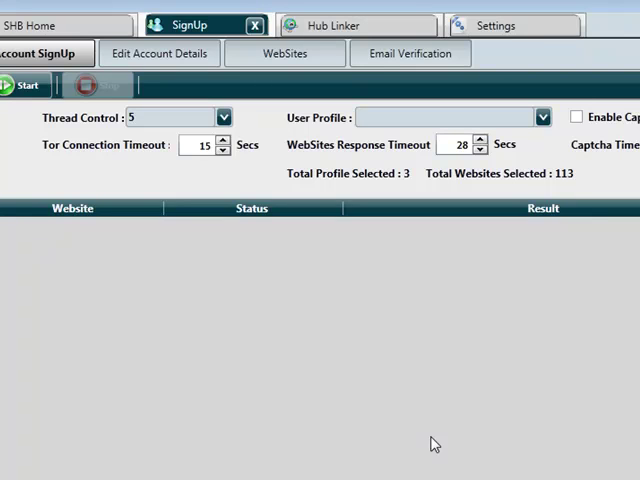
{"action": "mouse_move", "coordinate": [414, 131]}
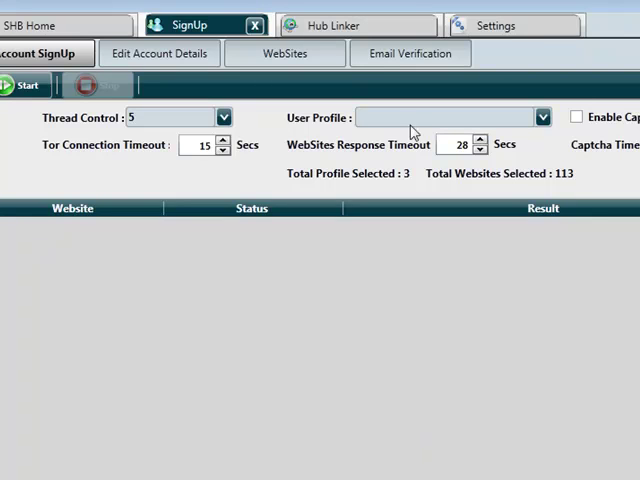
{"action": "mouse_move", "coordinate": [383, 304]}
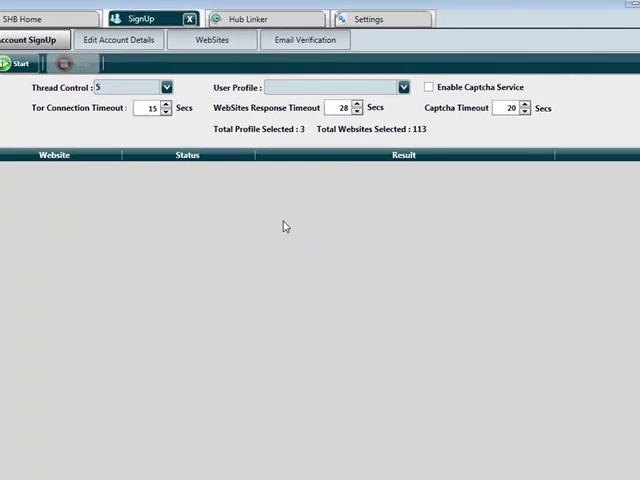
{"action": "mouse_move", "coordinate": [598, 133]}
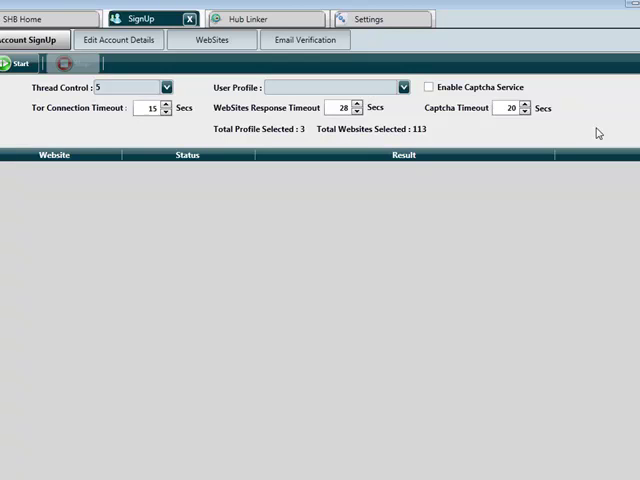
Inspect sign-up run settings showing captcha service off with a 20-second captcha timeout.
{"action": "left_click", "coordinate": [403, 87]}
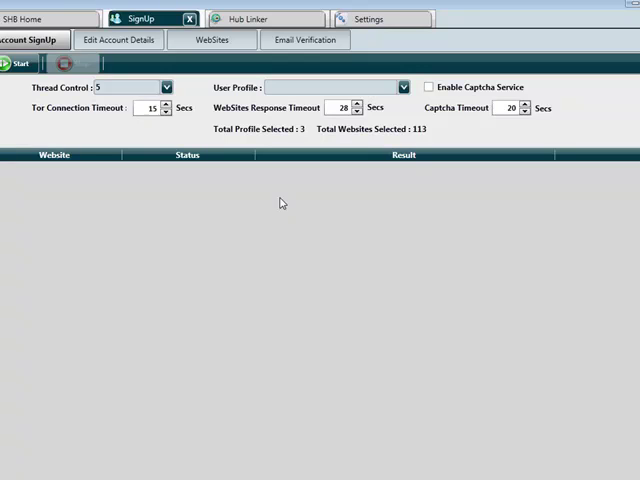
{"action": "mouse_move", "coordinate": [78, 229]}
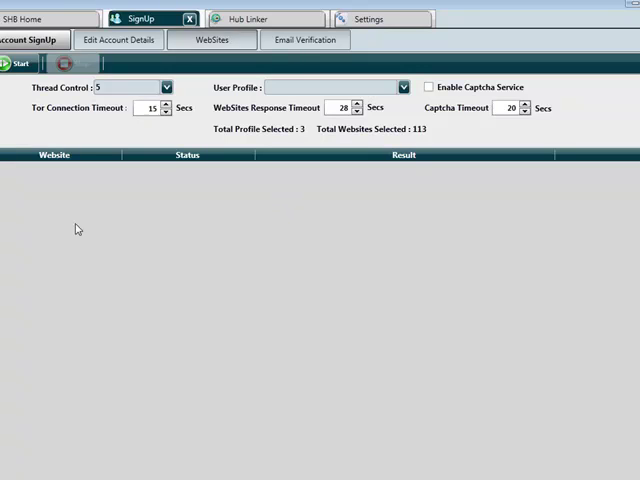
{"action": "mouse_move", "coordinate": [228, 112]}
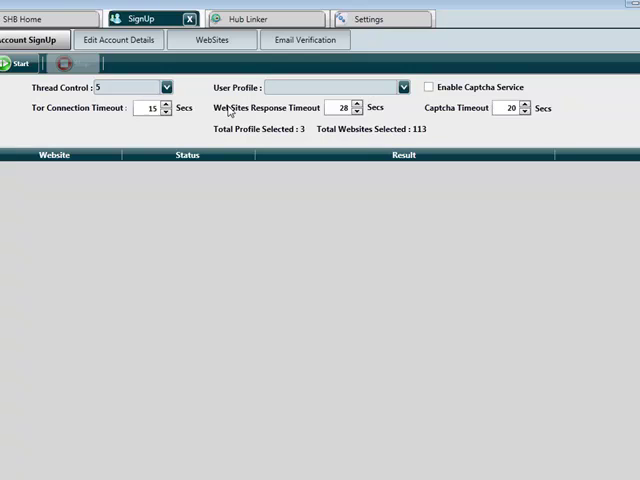
{"action": "mouse_move", "coordinate": [596, 147]}
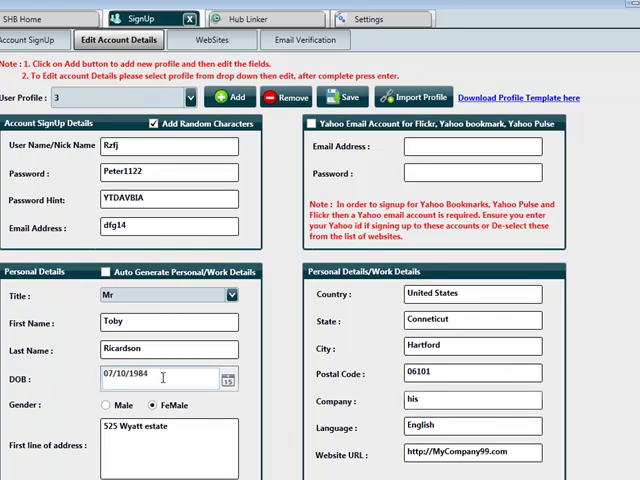
Check the WebSites and Email Verification tabs, then show the Linker Account credentials list.
{"action": "left_click", "coordinate": [211, 40]}
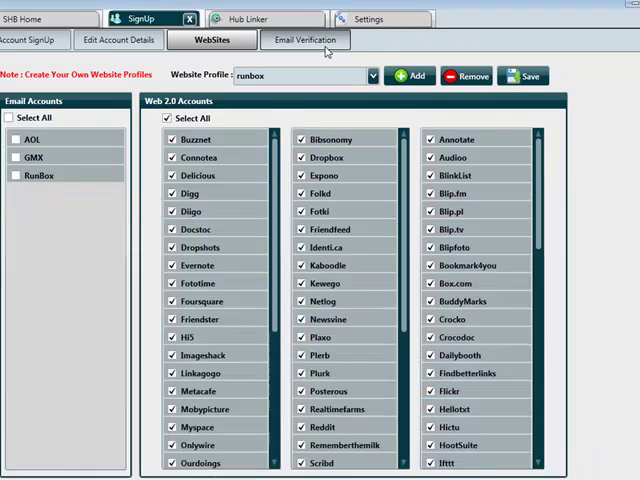
{"action": "left_click", "coordinate": [305, 40]}
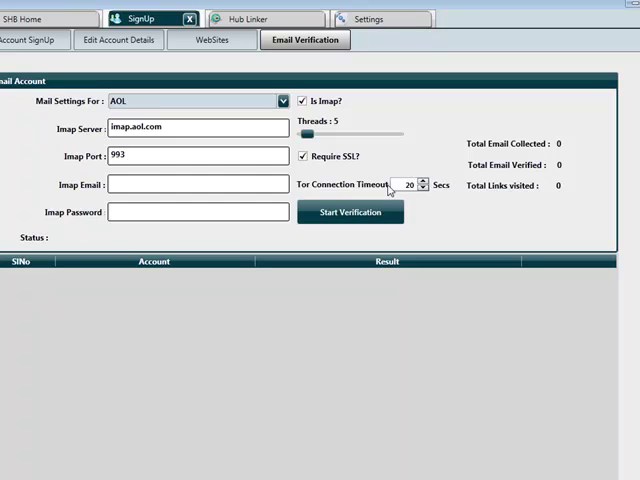
{"action": "mouse_move", "coordinate": [326, 118]}
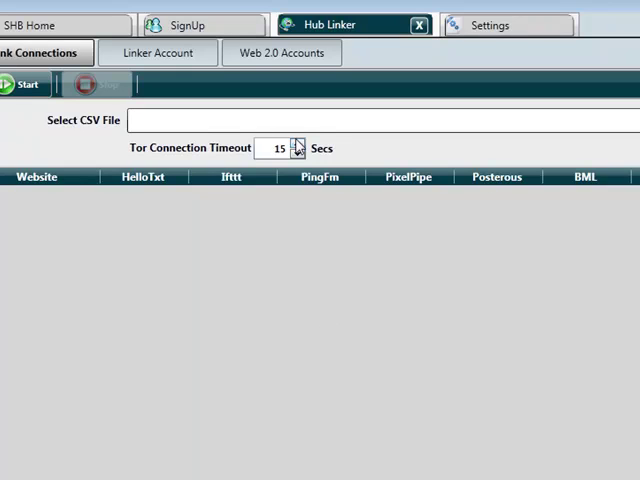
{"action": "left_click", "coordinate": [156, 52]}
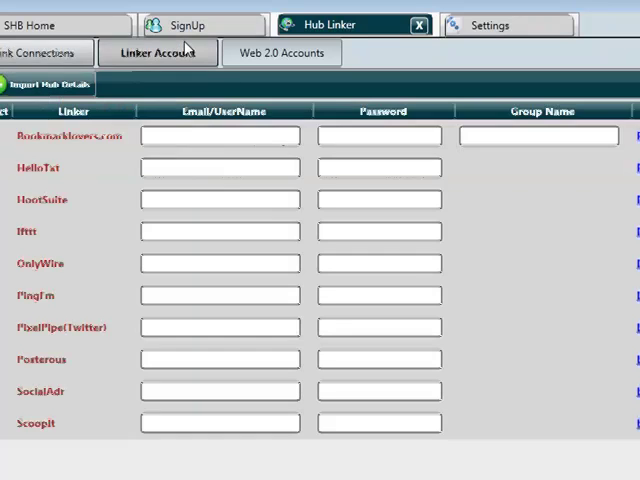
Return from email verification and account signup settings to the websites list with runbox's Web 2.0 sites checked.
{"action": "left_click", "coordinate": [281, 52]}
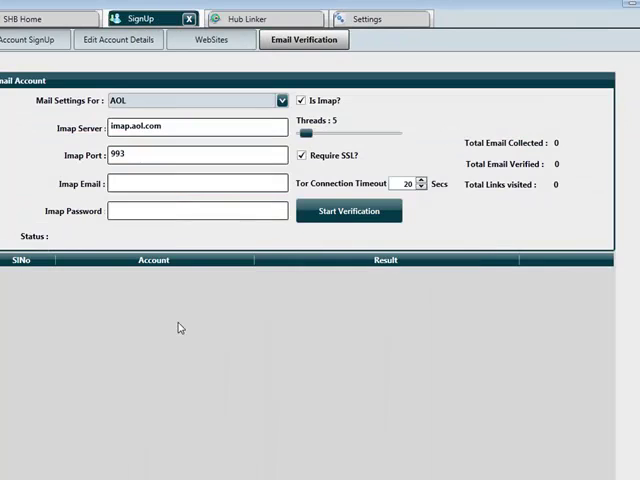
{"action": "left_click", "coordinate": [30, 39]}
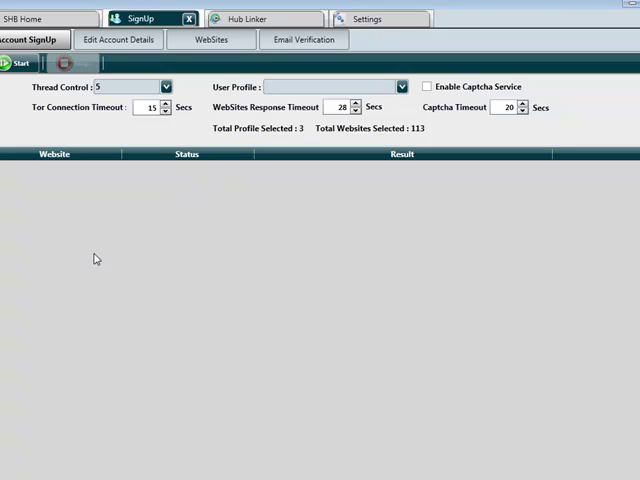
{"action": "left_click", "coordinate": [211, 39]}
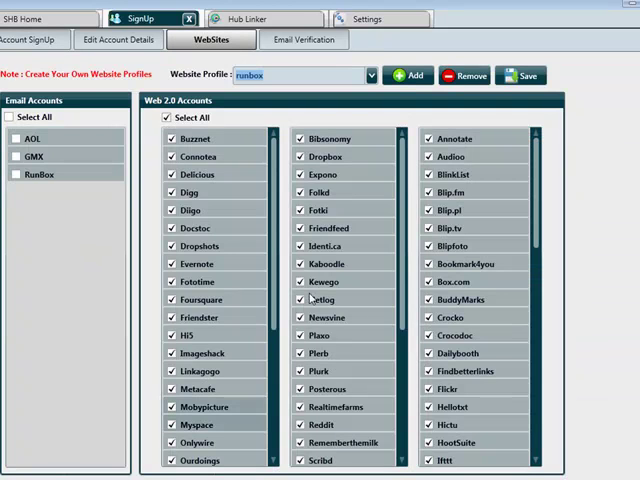
{"action": "left_click", "coordinate": [200, 317]}
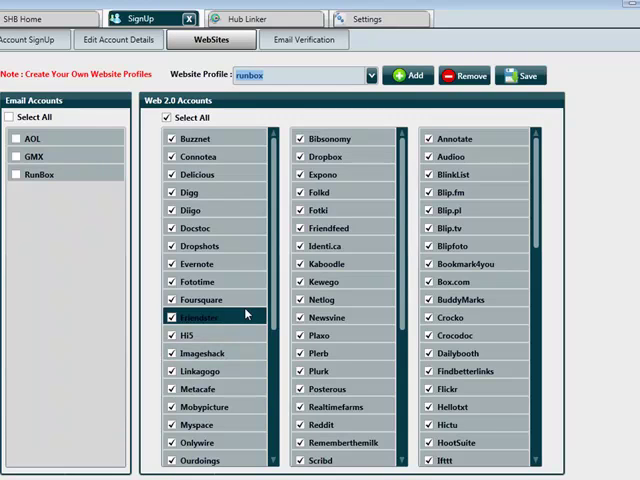